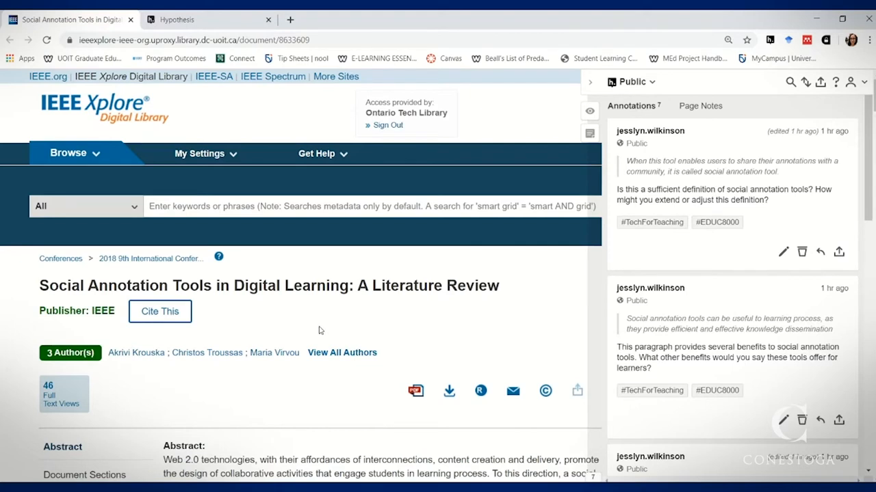
- Scroll the IEEE article past the abstract and metadata to Section I, Introduction
{"action": "scroll", "scroll_direction": "down", "scroll_amount": 3}
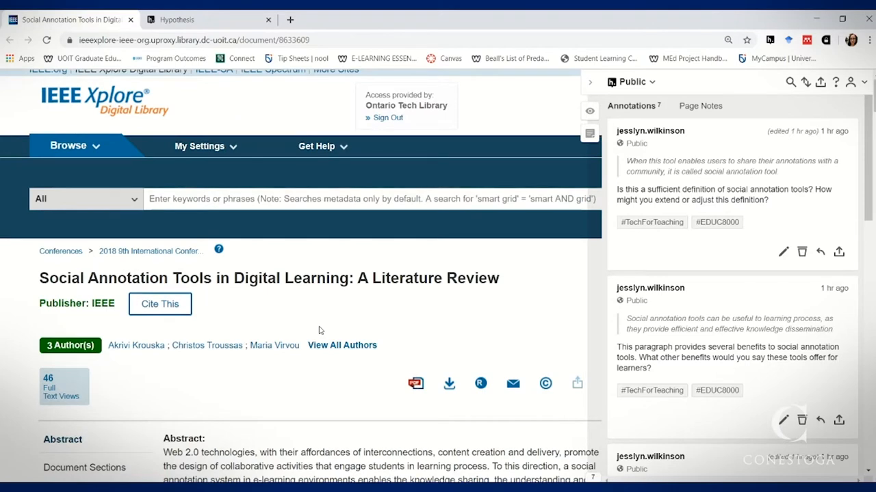
{"action": "scroll", "scroll_direction": "down", "scroll_amount": 3}
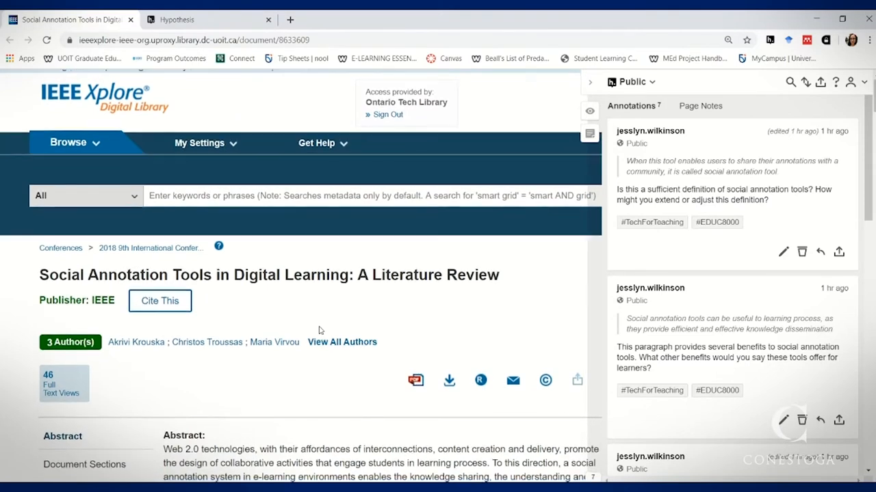
{"action": "scroll", "scroll_direction": "down", "scroll_amount": 3}
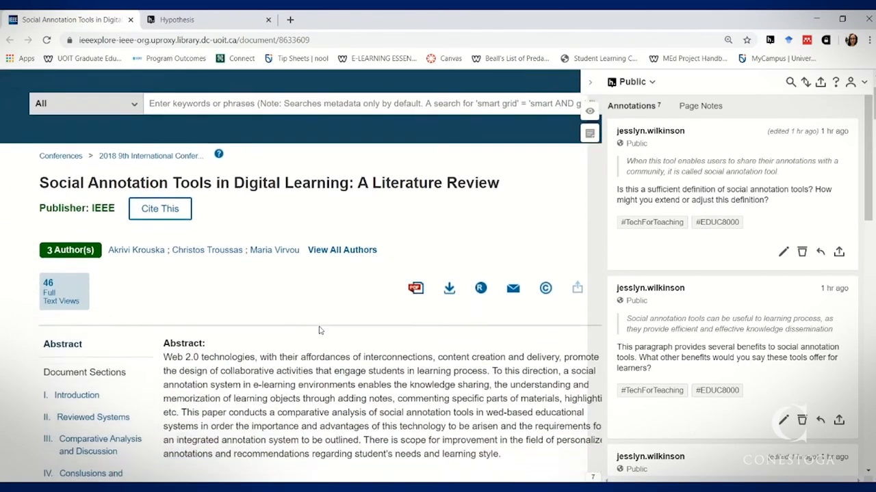
{"action": "scroll", "scroll_direction": "down", "scroll_amount": 3}
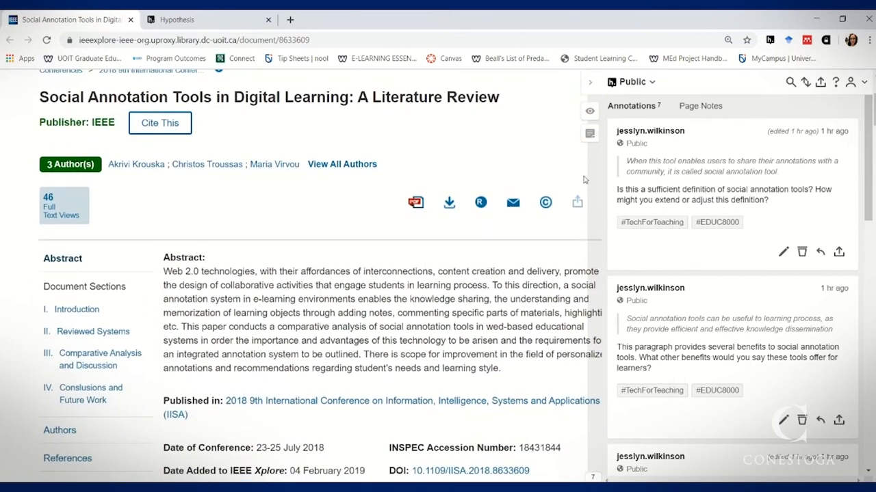
{"action": "scroll", "scroll_direction": "down", "scroll_amount": 3}
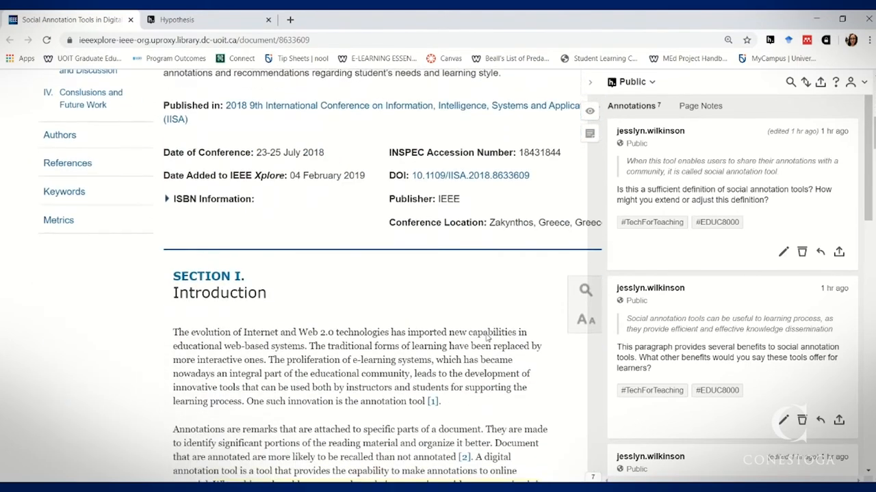
{"action": "scroll", "scroll_direction": "down", "scroll_amount": 3}
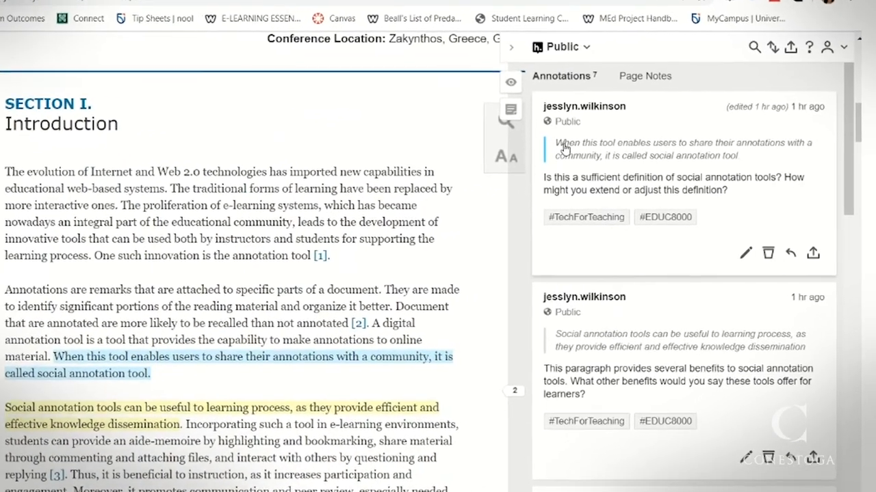
- Select the first annotation's question on whether the social annotation tools definition suffices
{"action": "scroll", "scroll_direction": "down", "scroll_amount": 3}
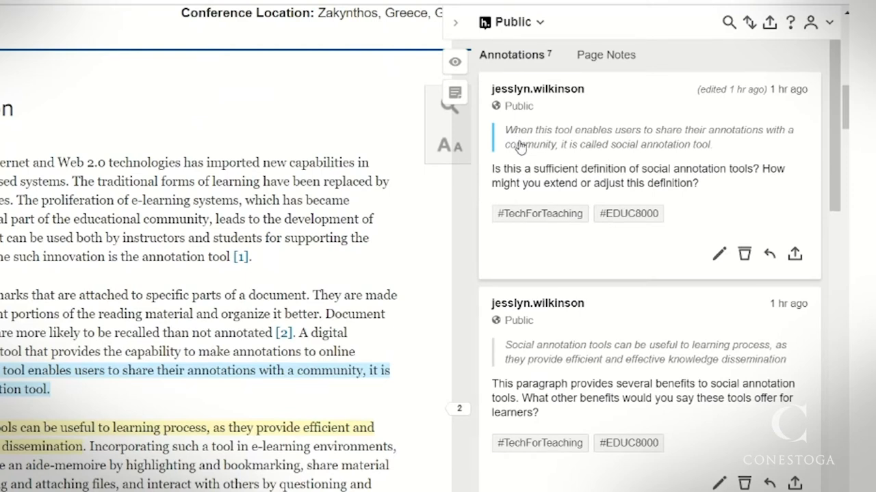
{"action": "mouse_move", "coordinate": [520, 154]}
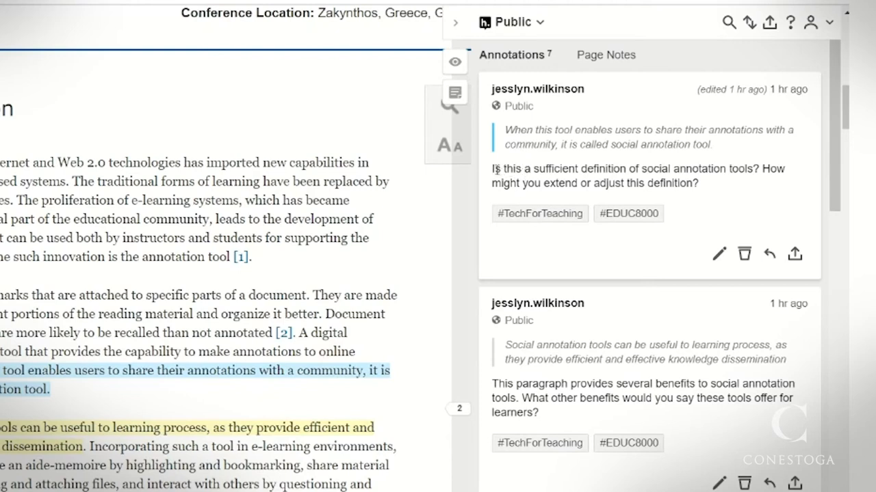
{"action": "mouse_move", "coordinate": [495, 170]}
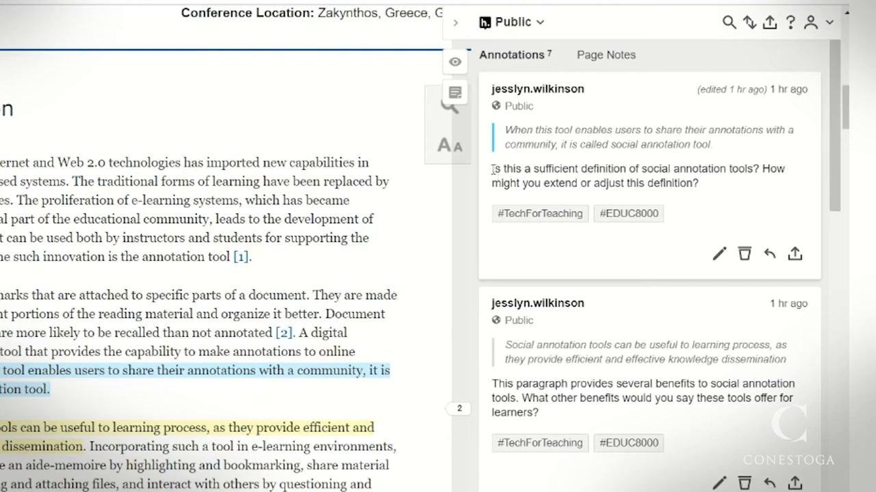
{"action": "left_click_drag", "start_coordinate": [492, 168], "coordinate": [684, 183]}
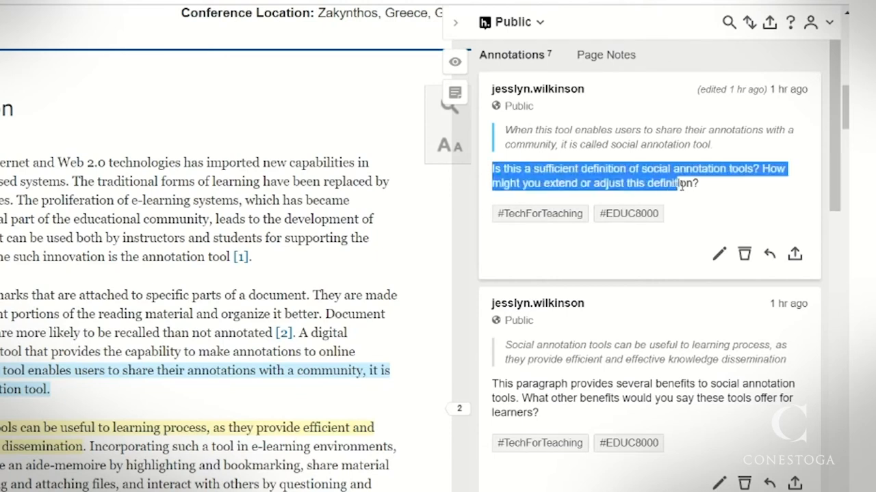